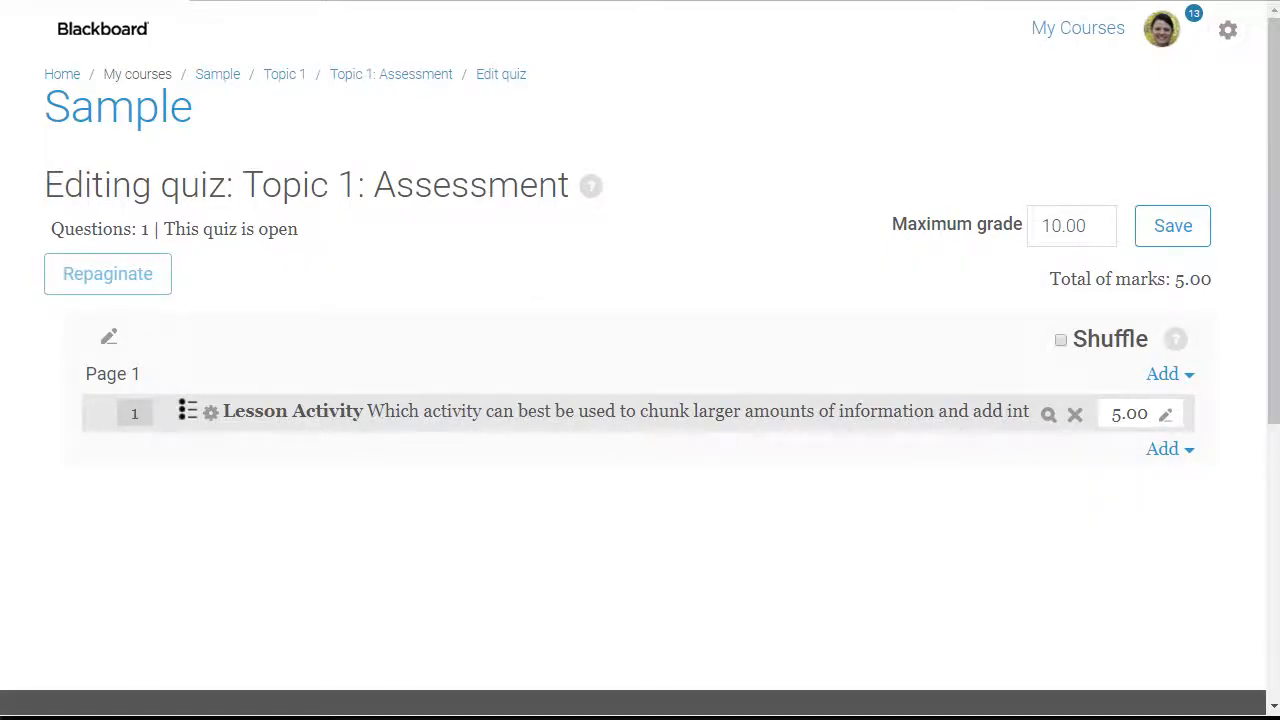
- Add a new question to the quiz, choosing the True/False type
double_click(402, 184)
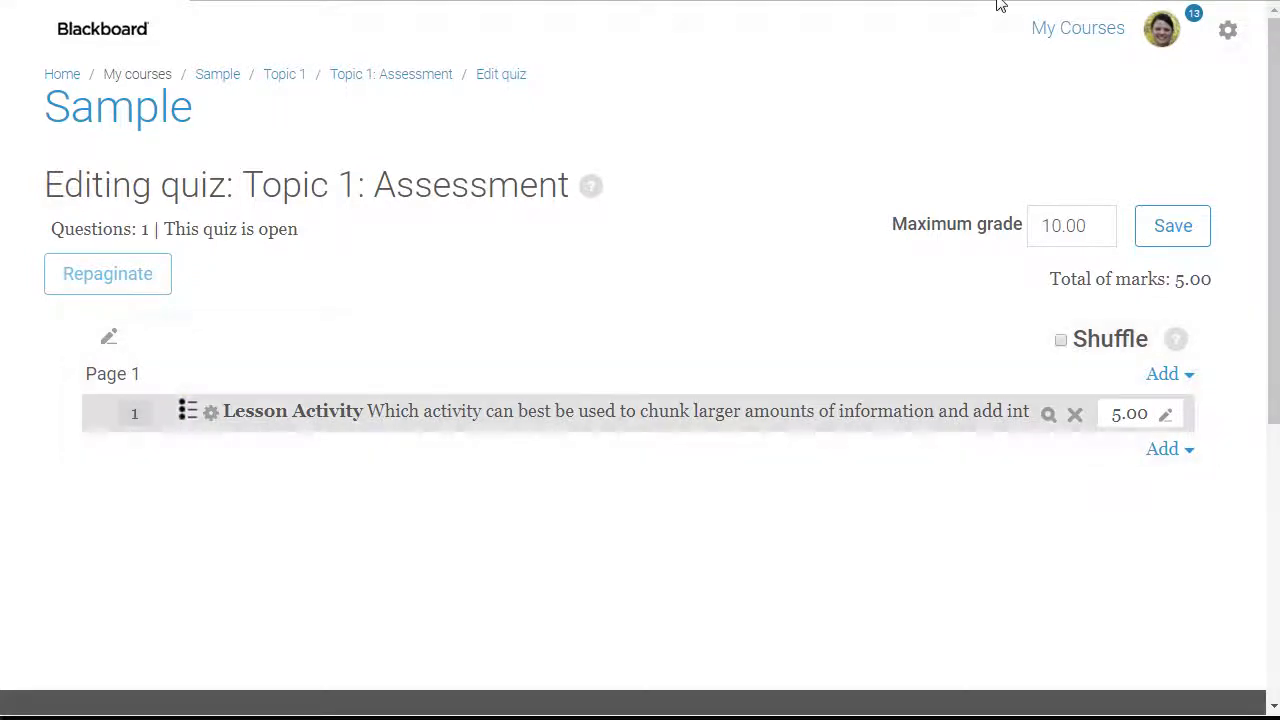
click(1162, 374)
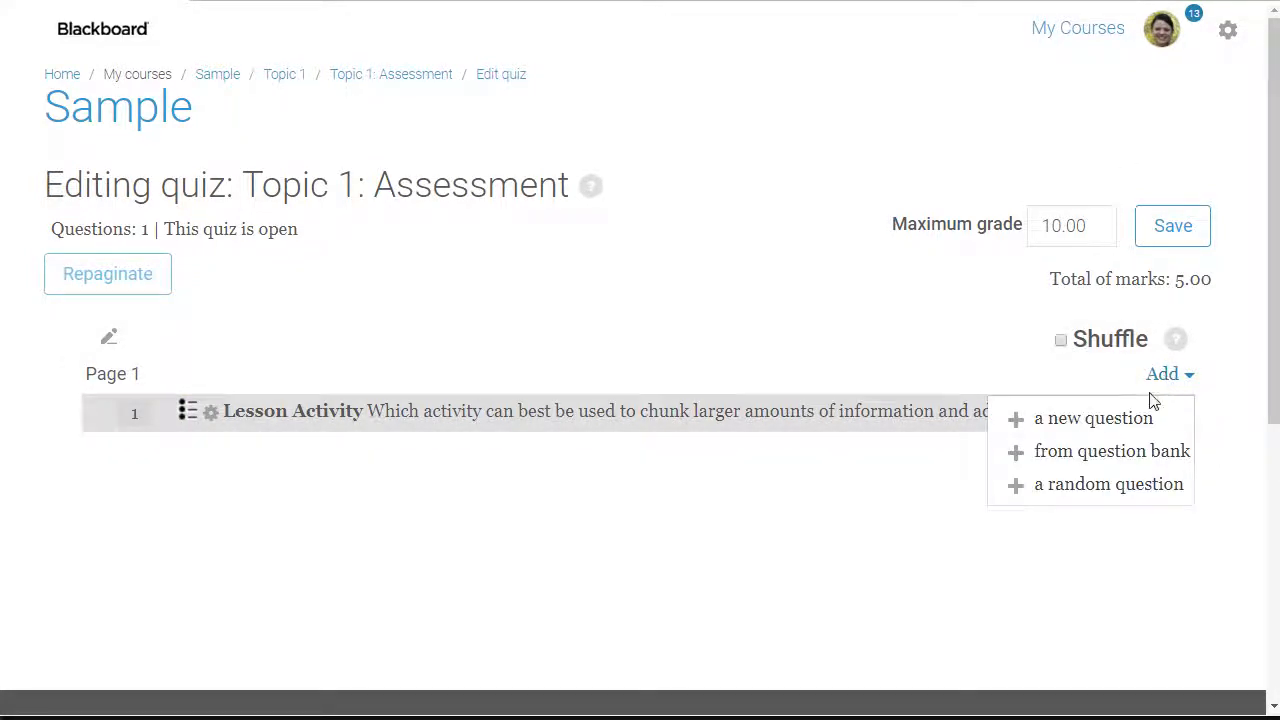
click(1094, 418)
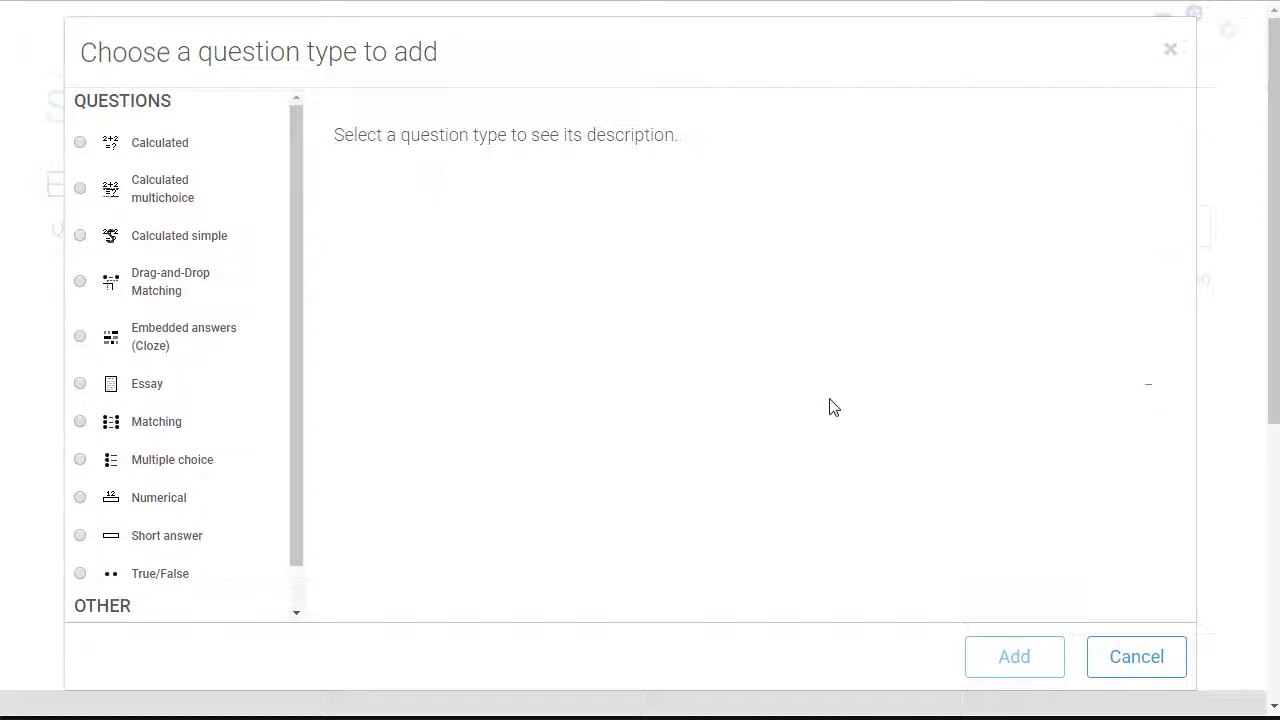
click(80, 572)
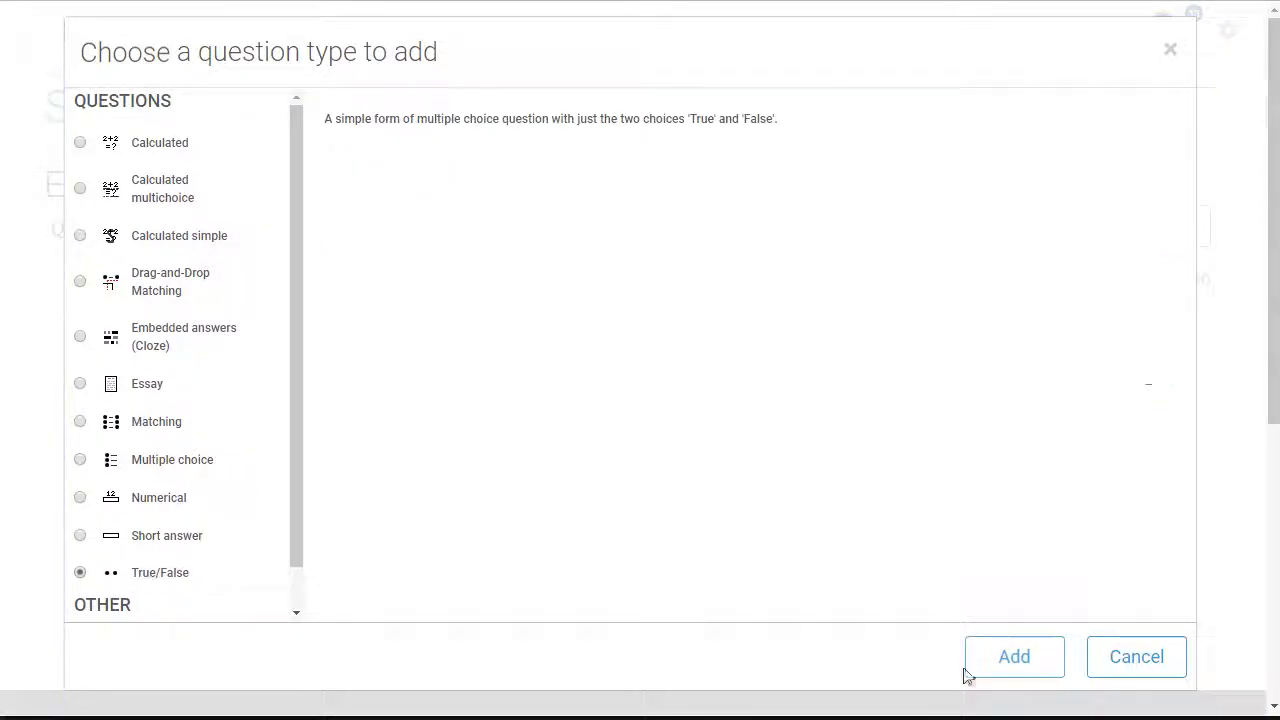
click(1014, 656)
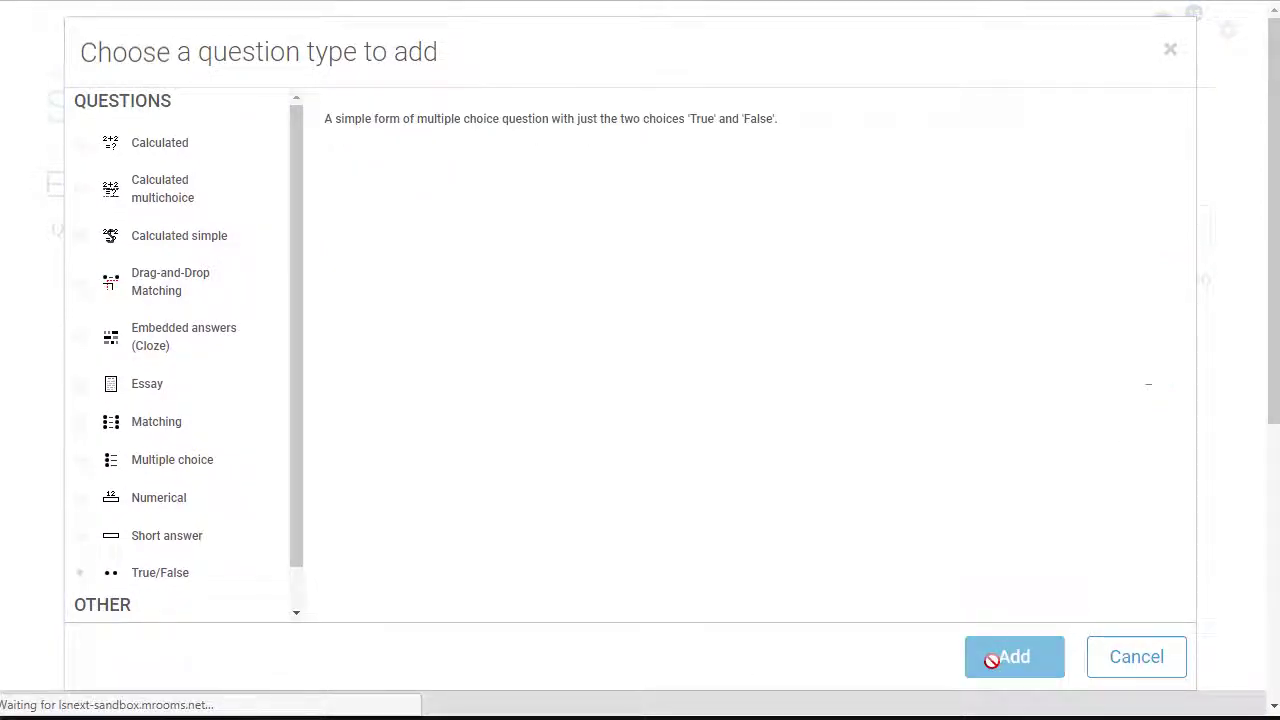
click(1014, 656)
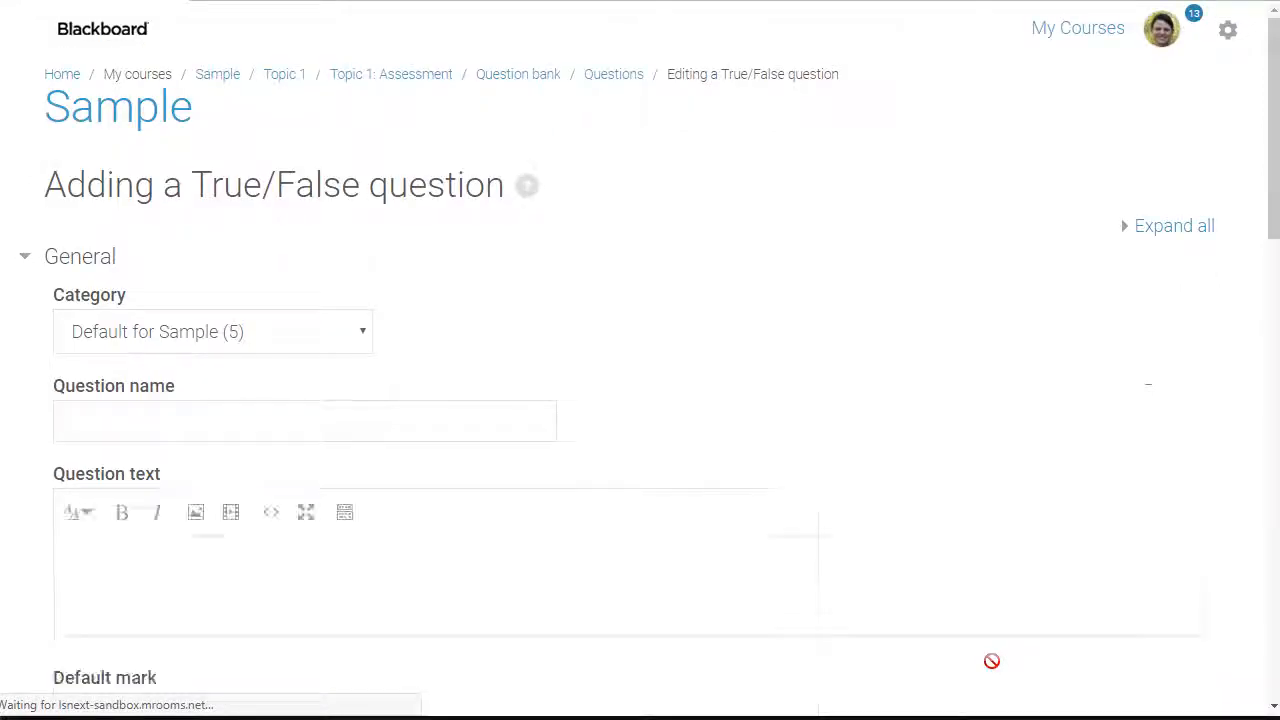
- Name the question 'Gradebook' with text 'Resources and activities may be displayed in the gradebook.'
click(300, 420)
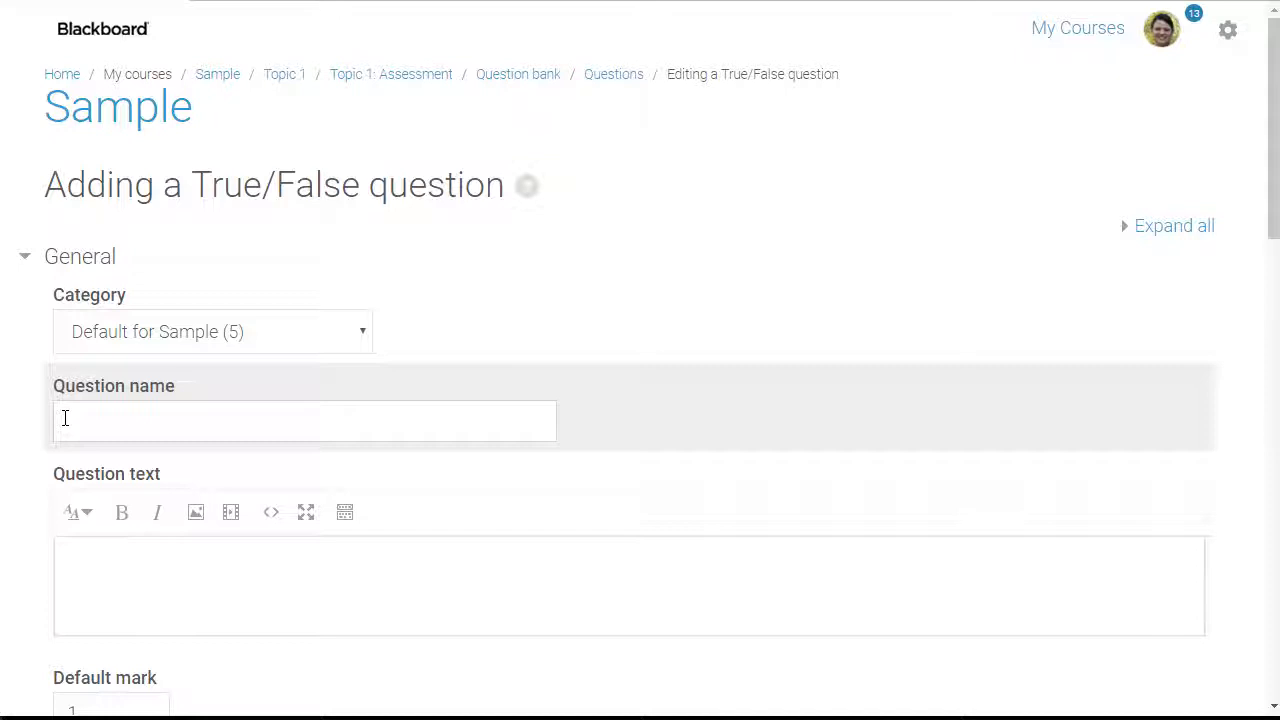
mouse_move(280, 330)
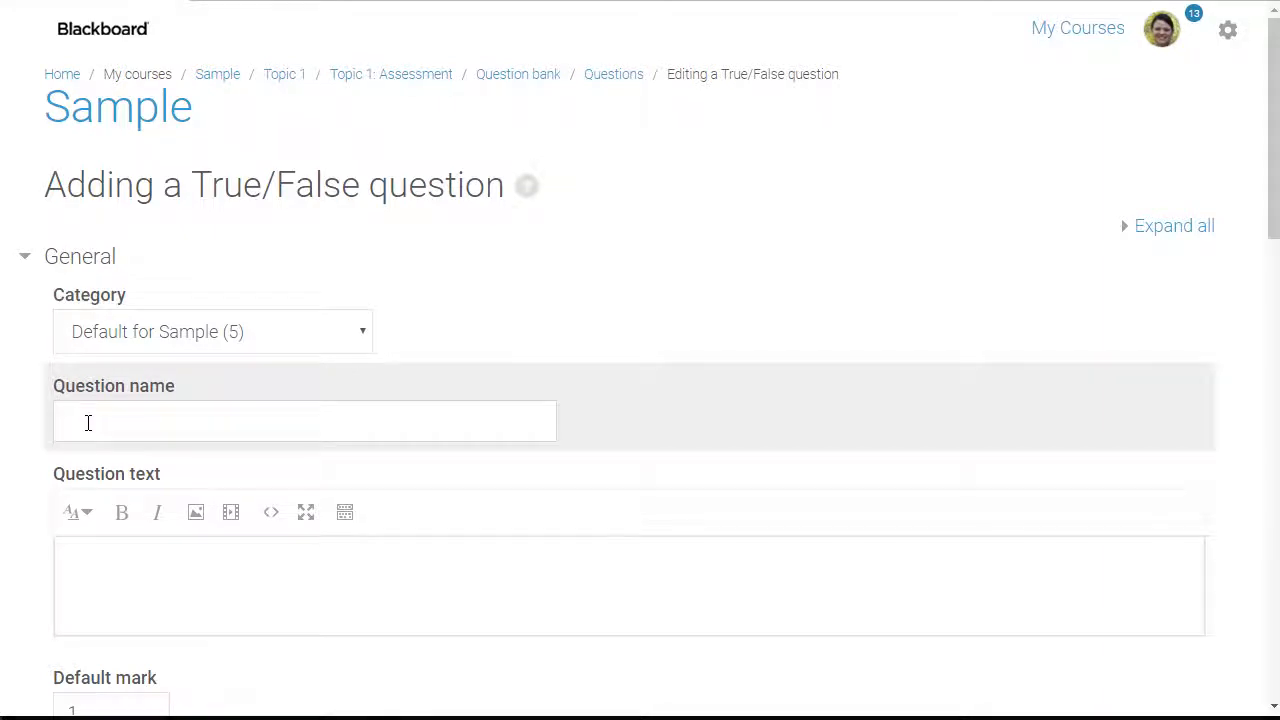
text(Gradeboo)
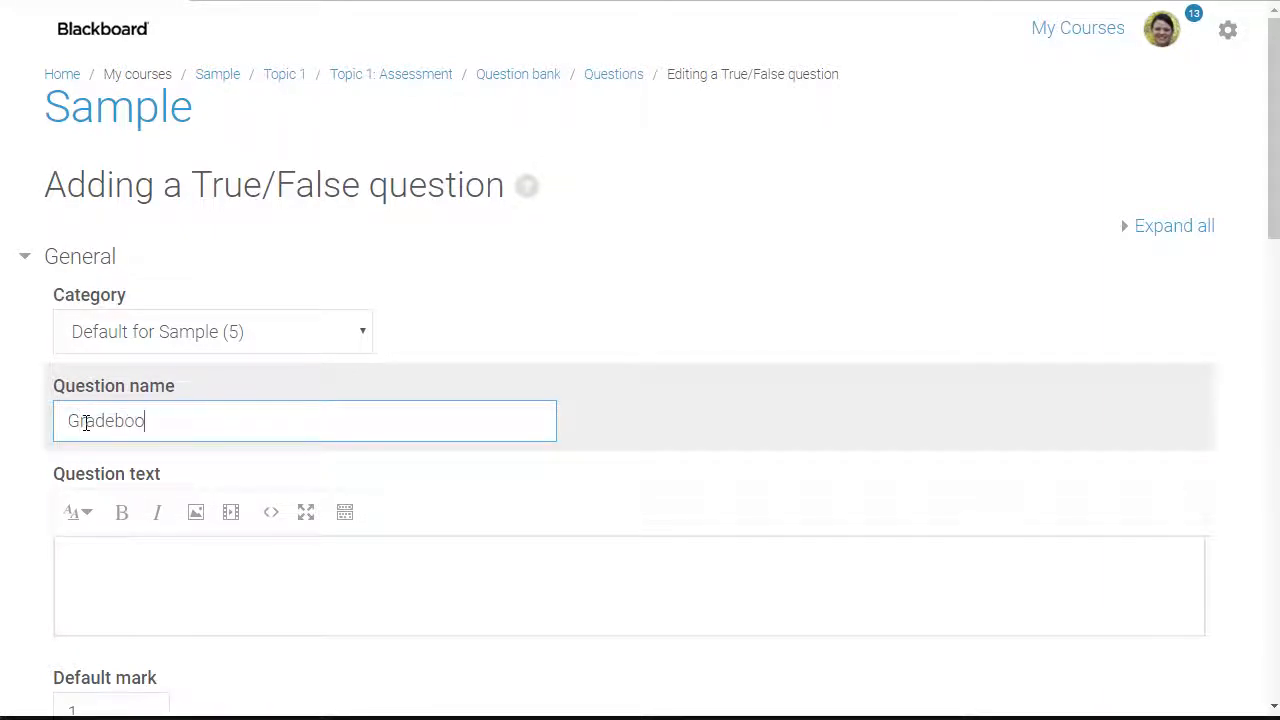
text(Resources and activities may be displayed in the gradebook.)
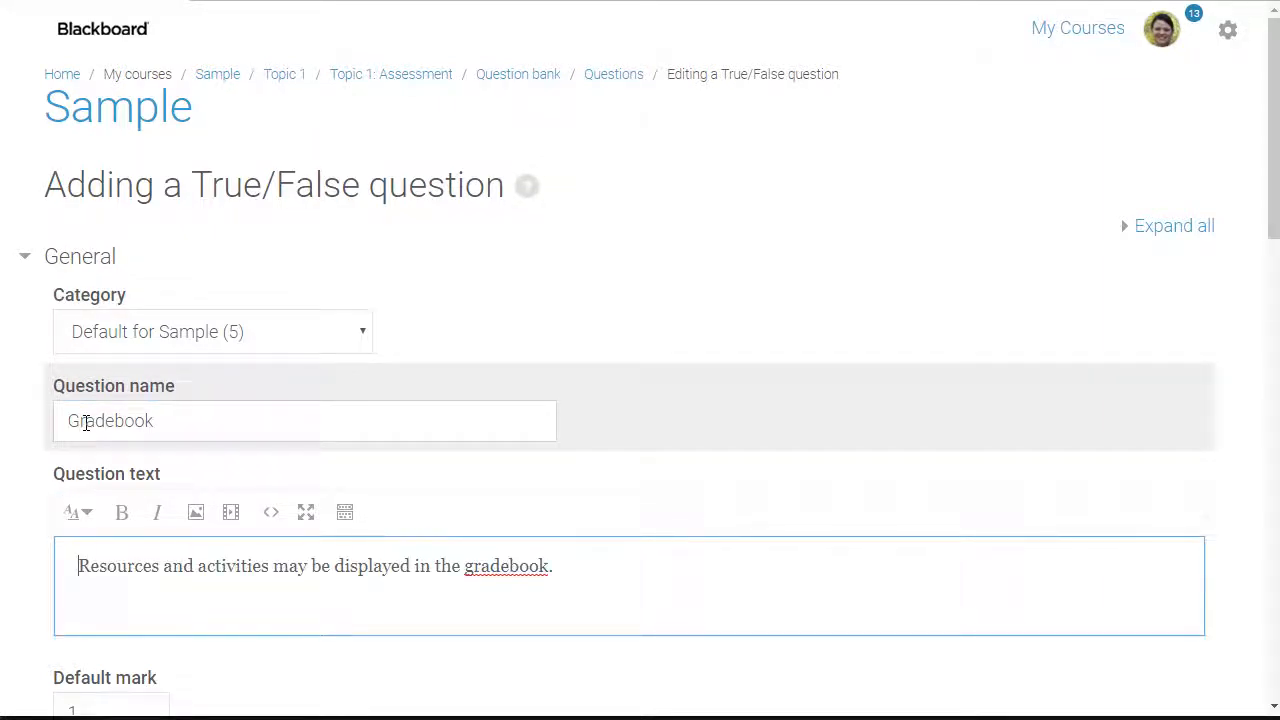
- Set the question's default mark to 2, leaving the correct answer as False
scroll(down, 3)
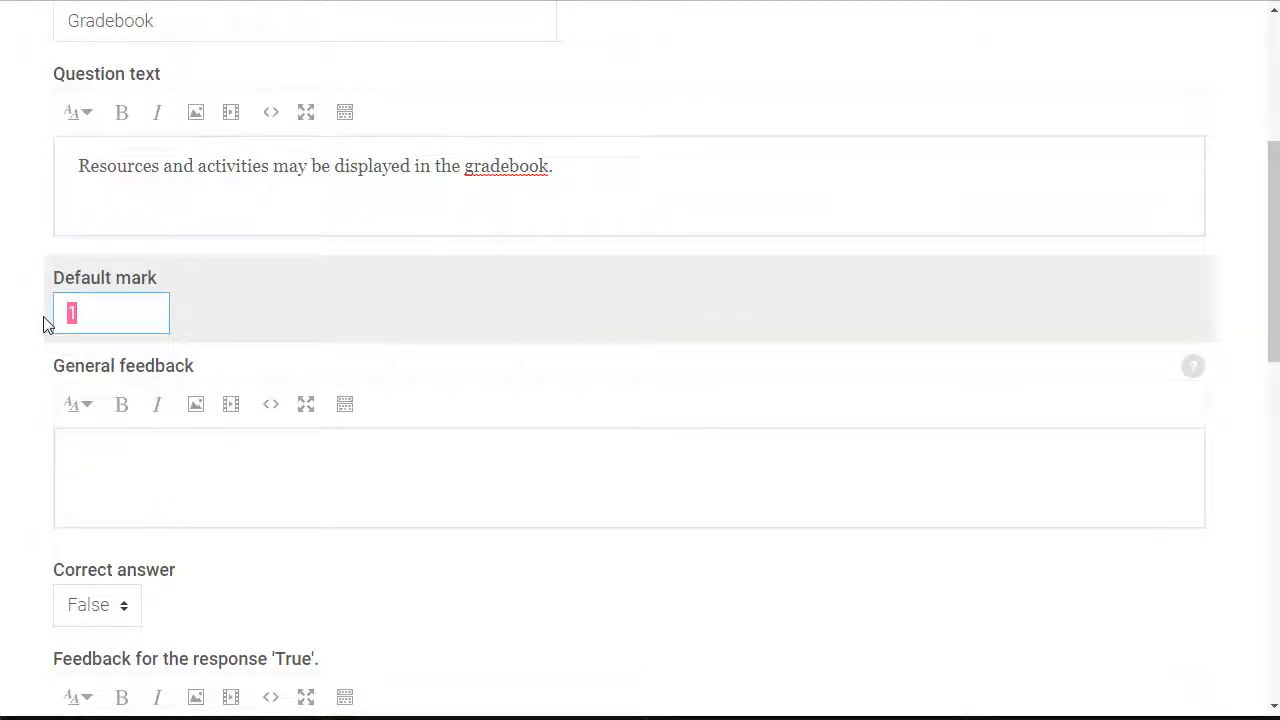
text(2)
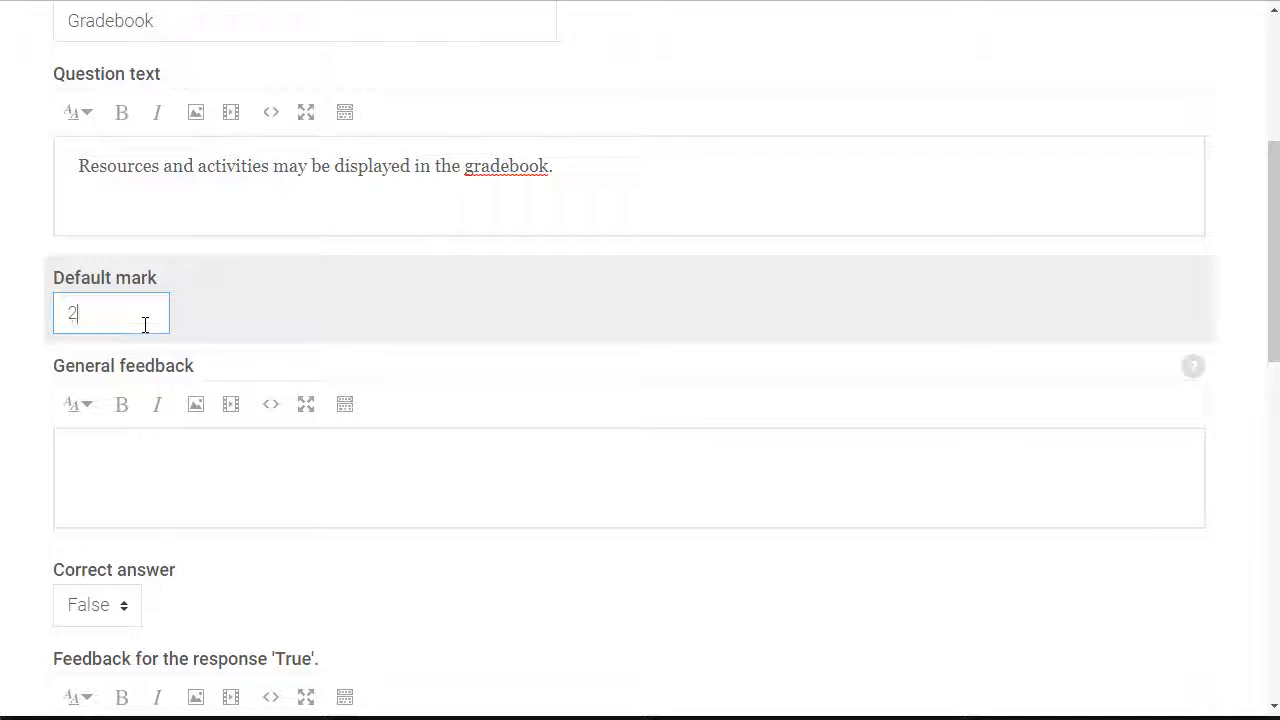
scroll(down, 3)
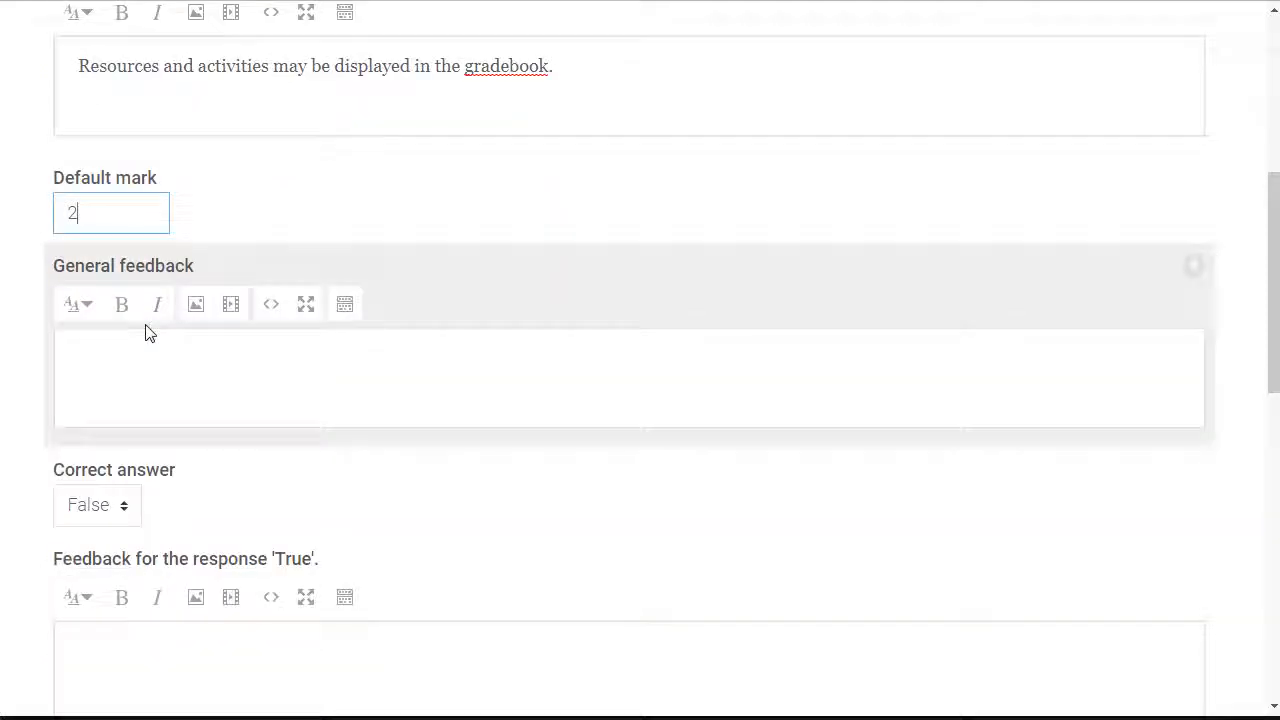
scroll(down, 3)
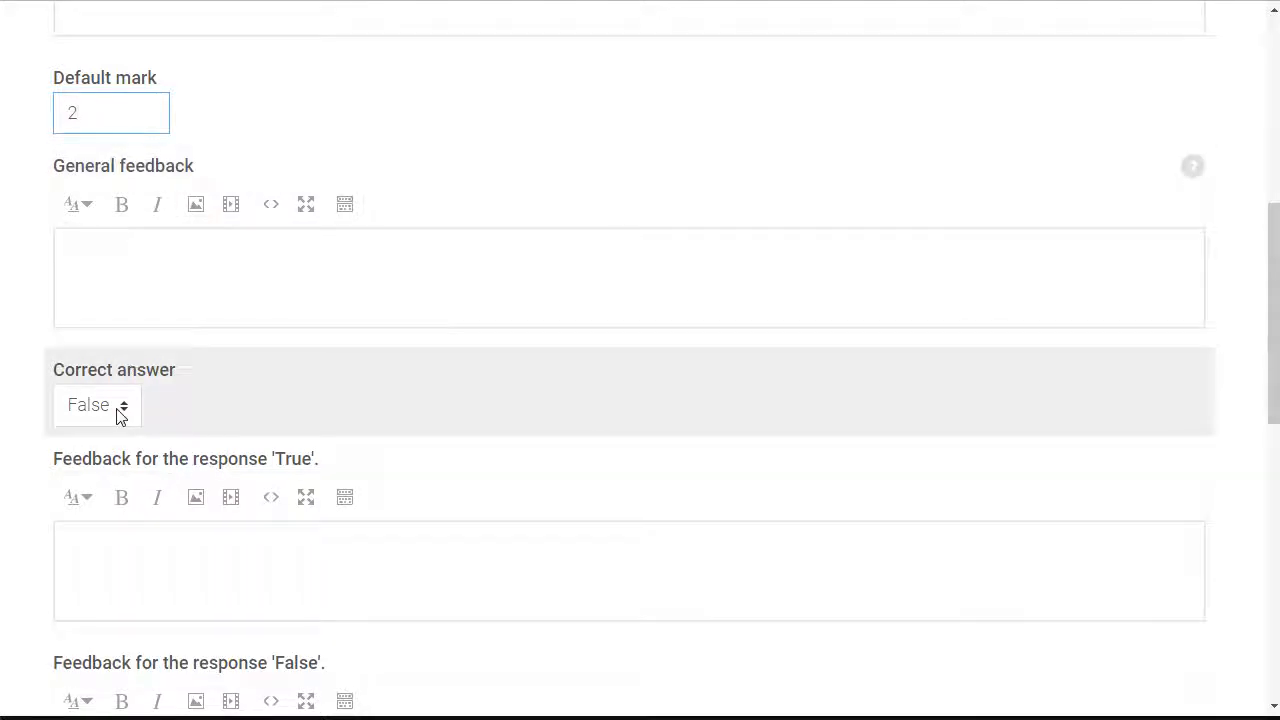
scroll(down, 3)
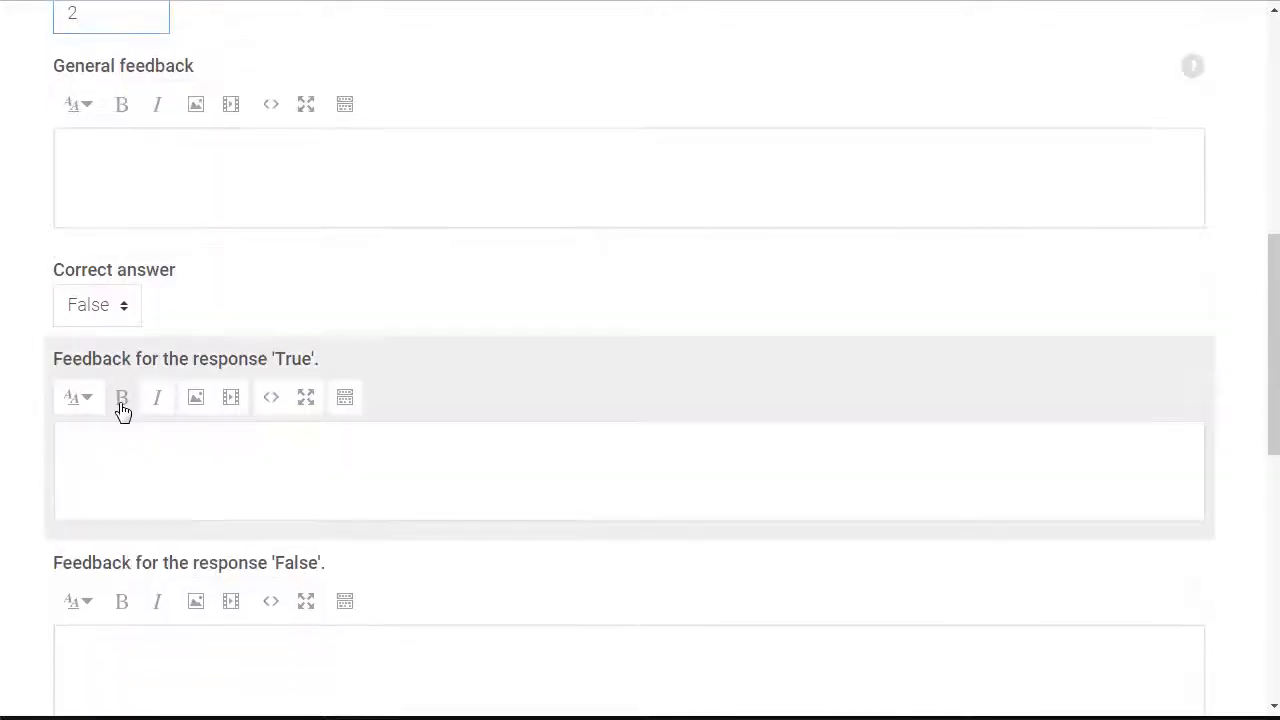
scroll(down, 3)
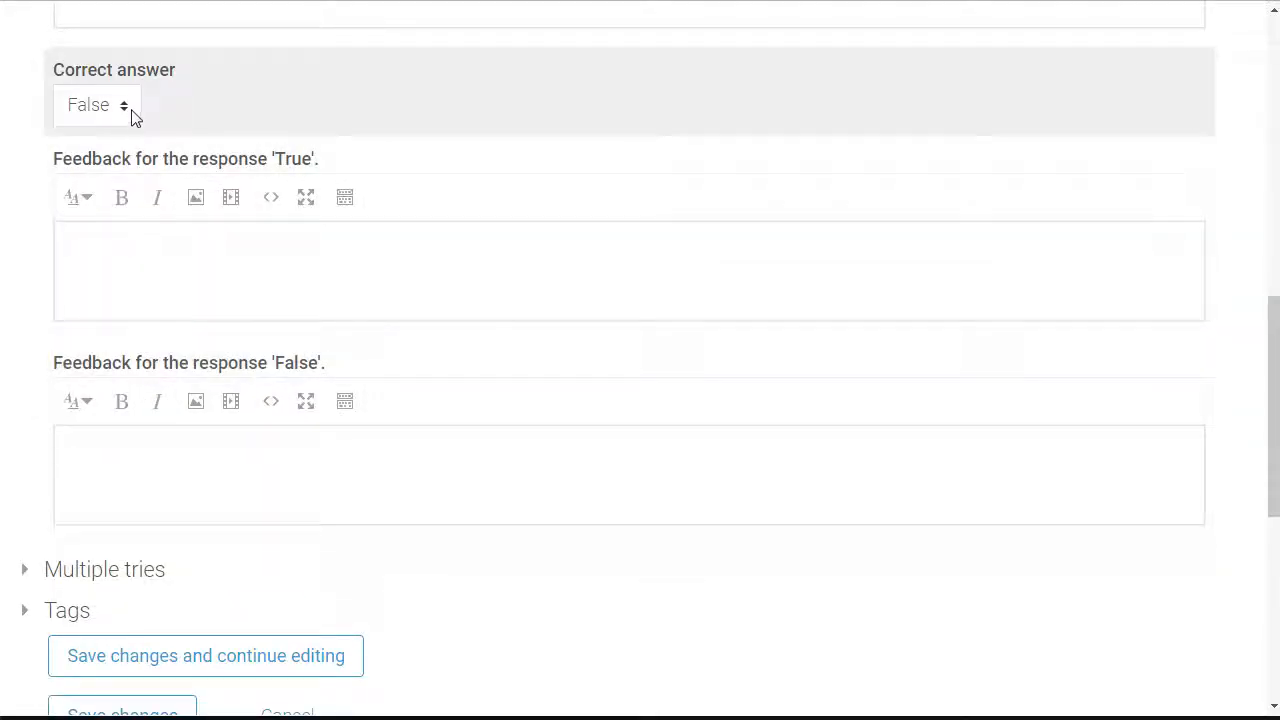
- Write True feedback: 'Resources cannot be displayed in the gradebook because they can't be graded.'
click(96, 104)
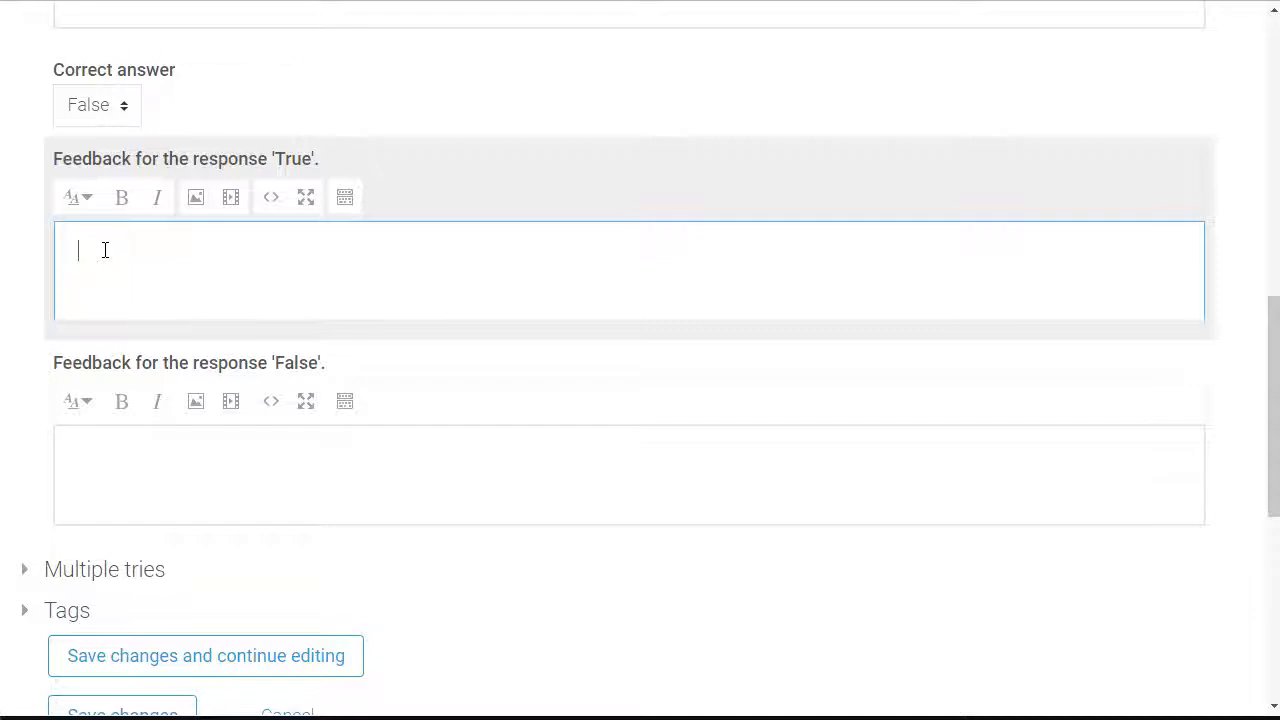
text(Resources cannot be displayed)
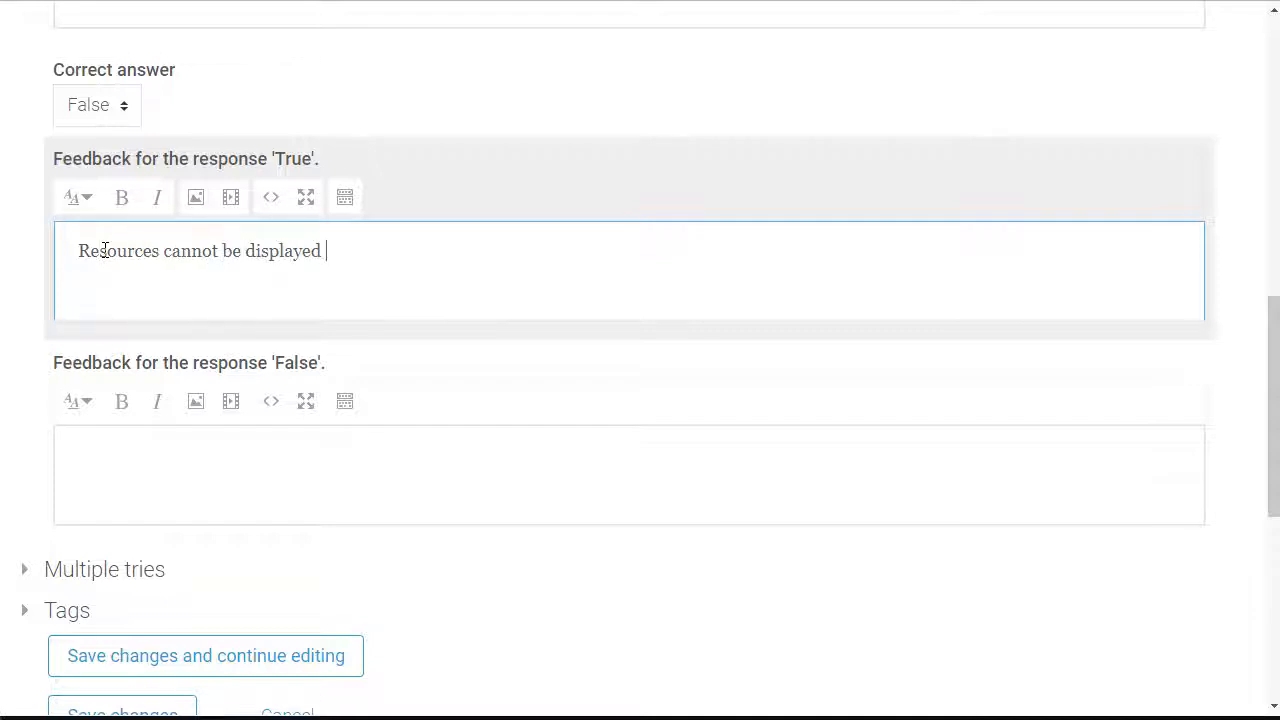
text(in the gradebook because they can't be graded.)
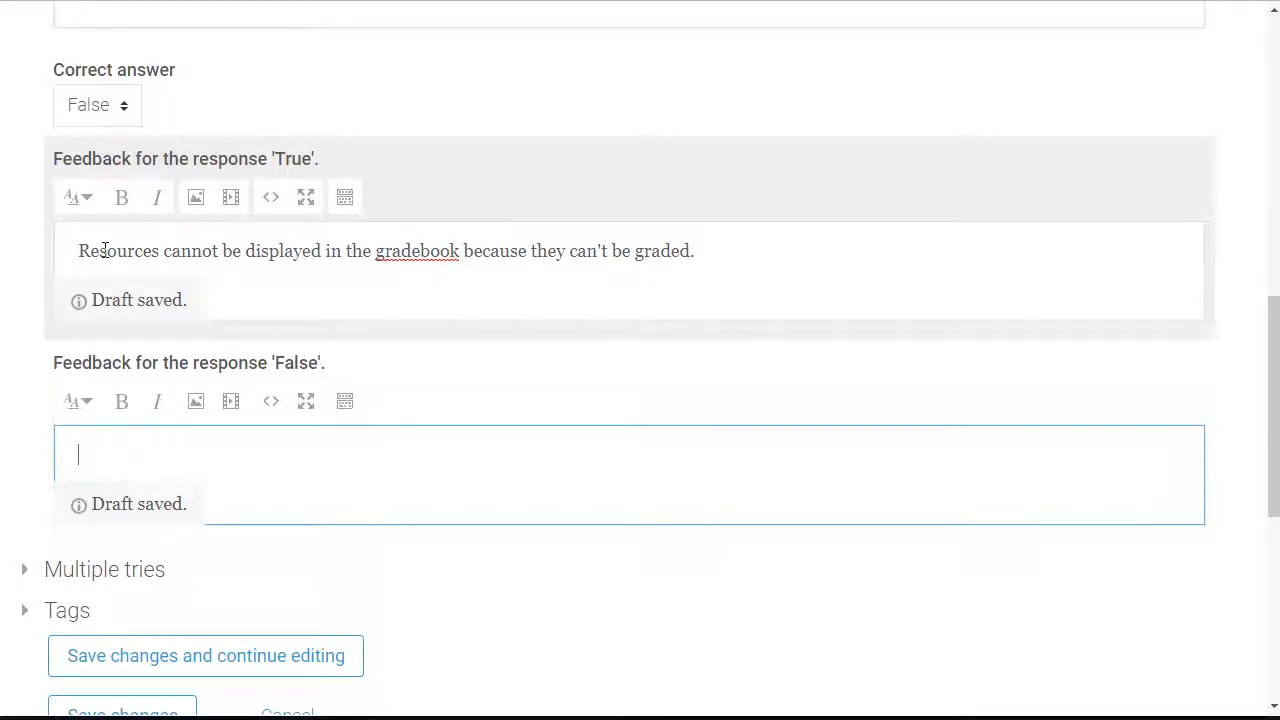
- Write False feedback: 'Correct, only graded activities appear in the gradebook.'
text(Correct, only graded activities)
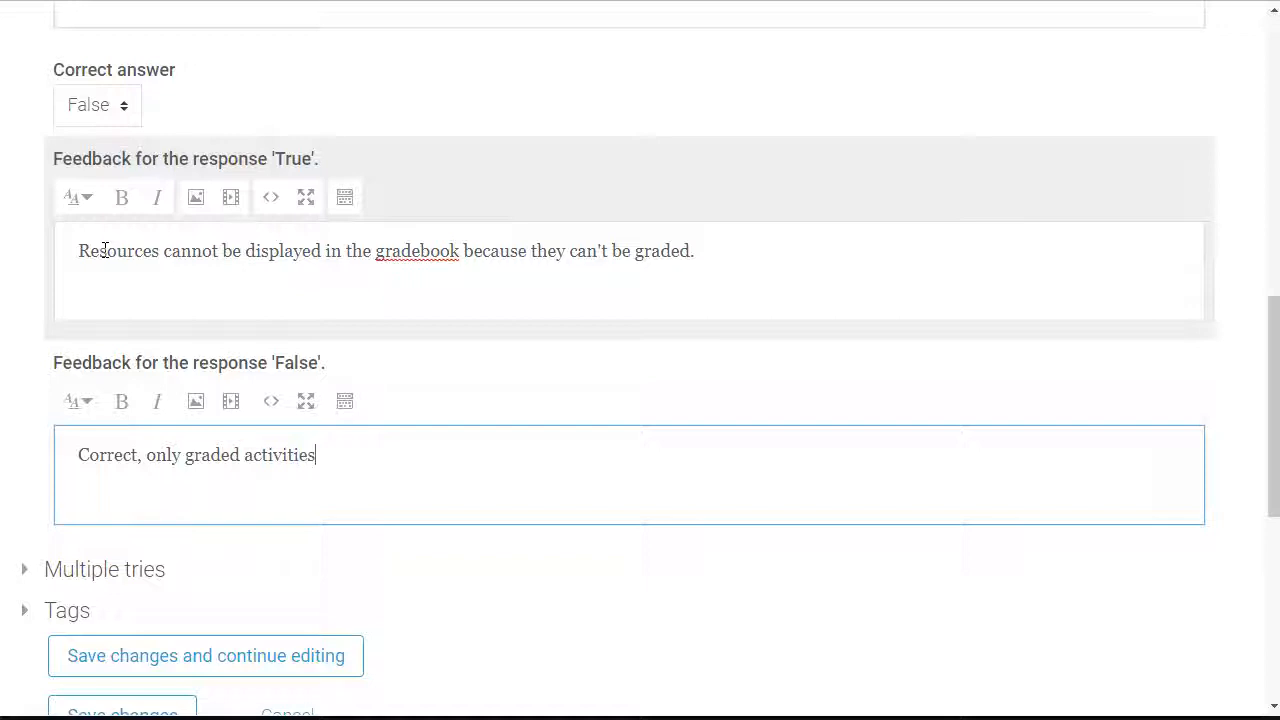
text(appear in the gradebook)
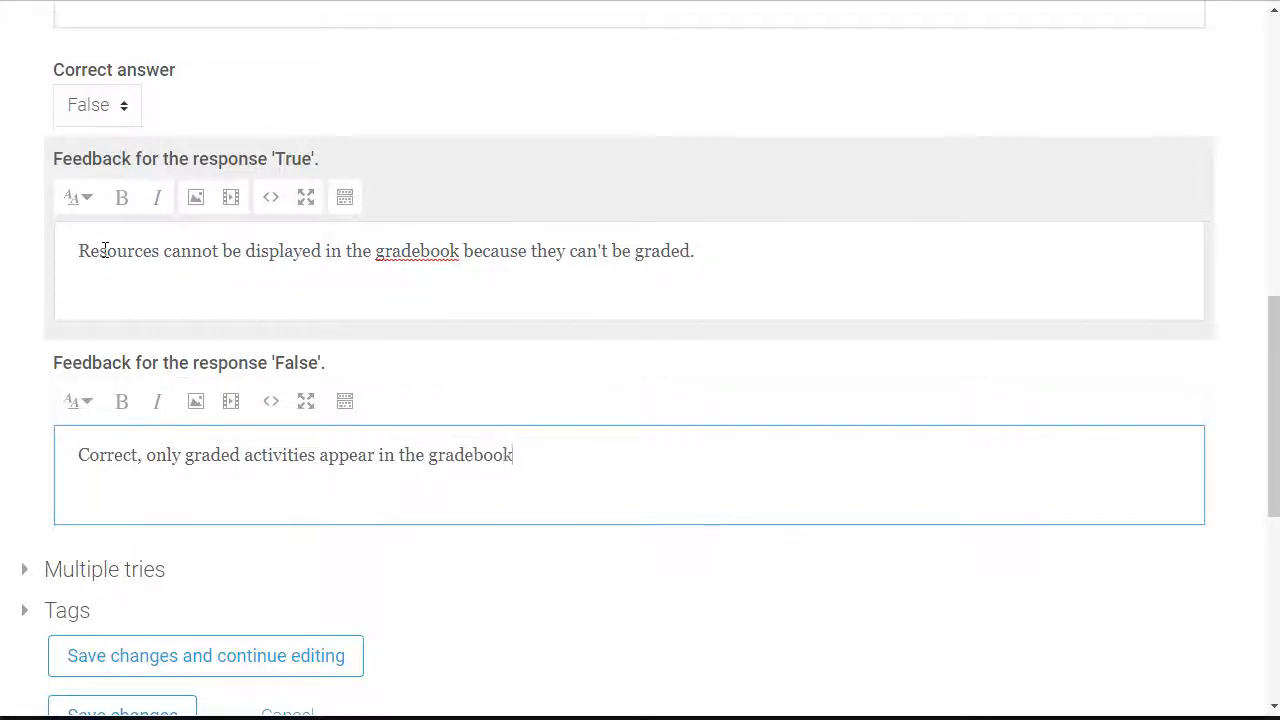
text(.)
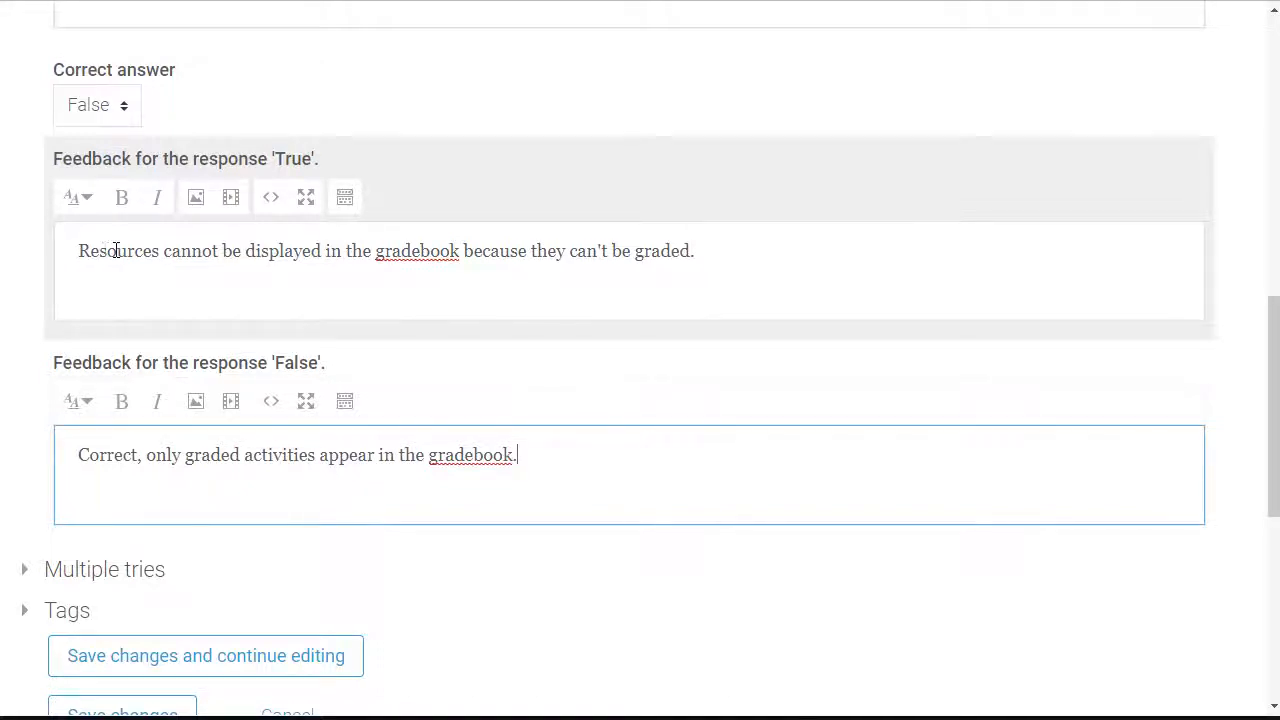
- Save the Gradebook question into the quiz, bringing the total to 7.00 marks
scroll(down, 3)
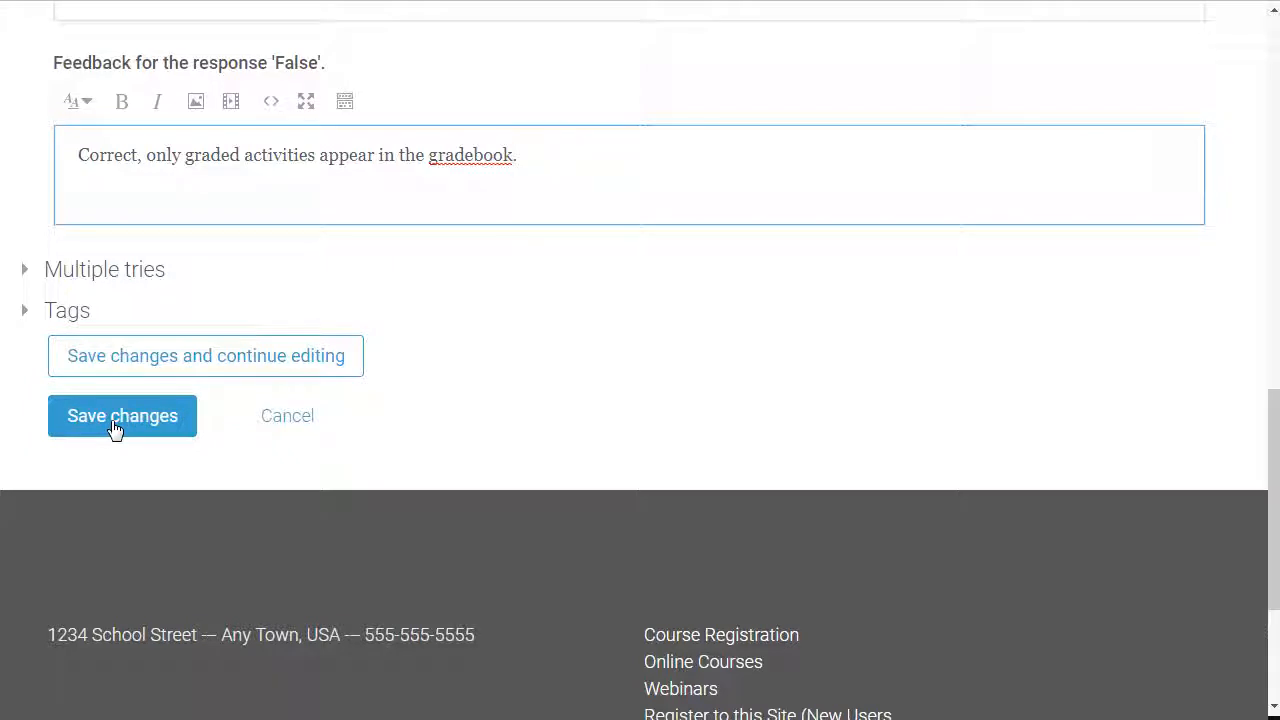
click(122, 416)
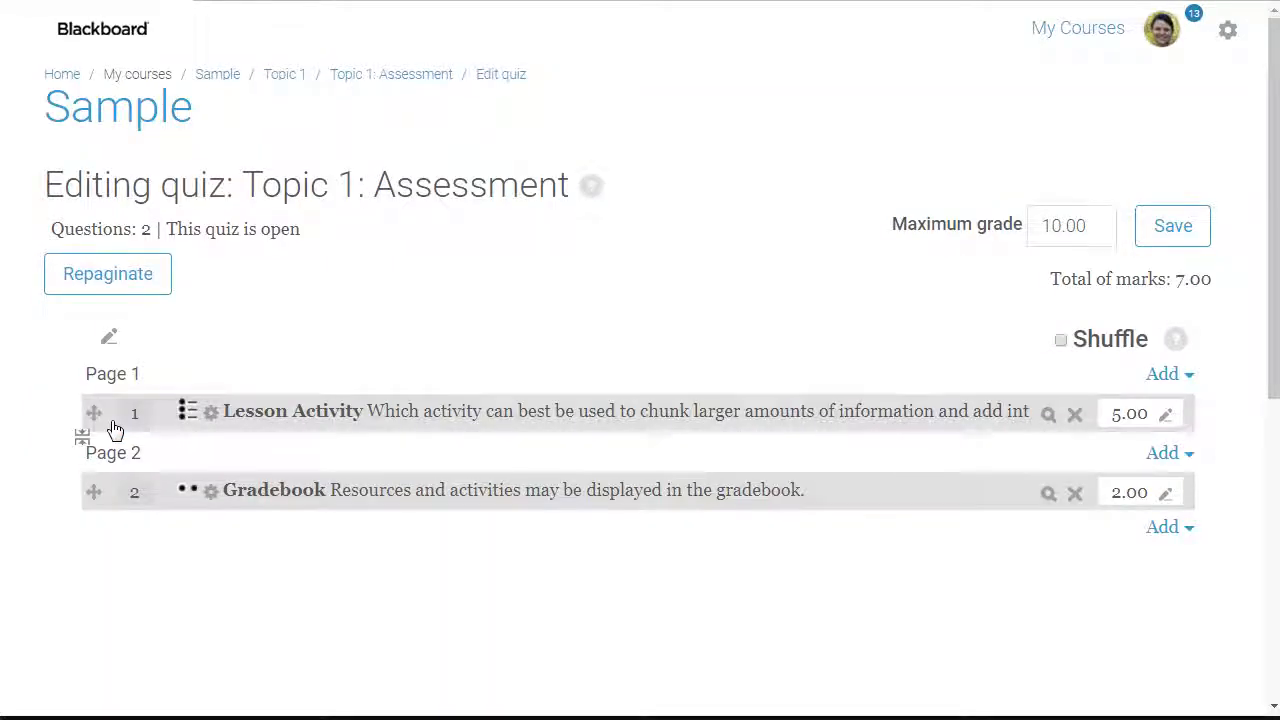